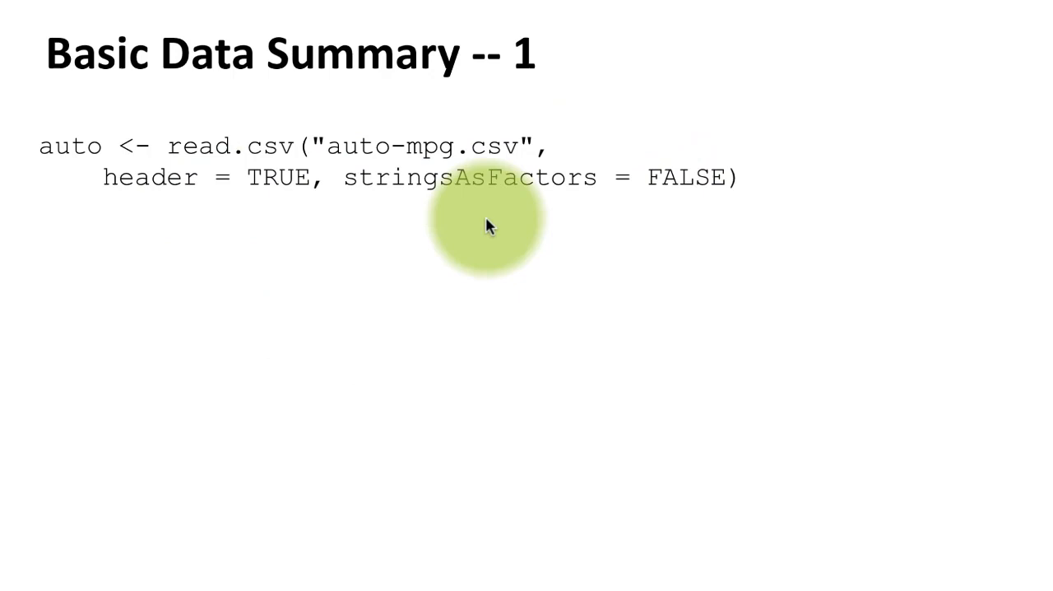
{"action": "mouse_move", "coordinate": [457, 253]}
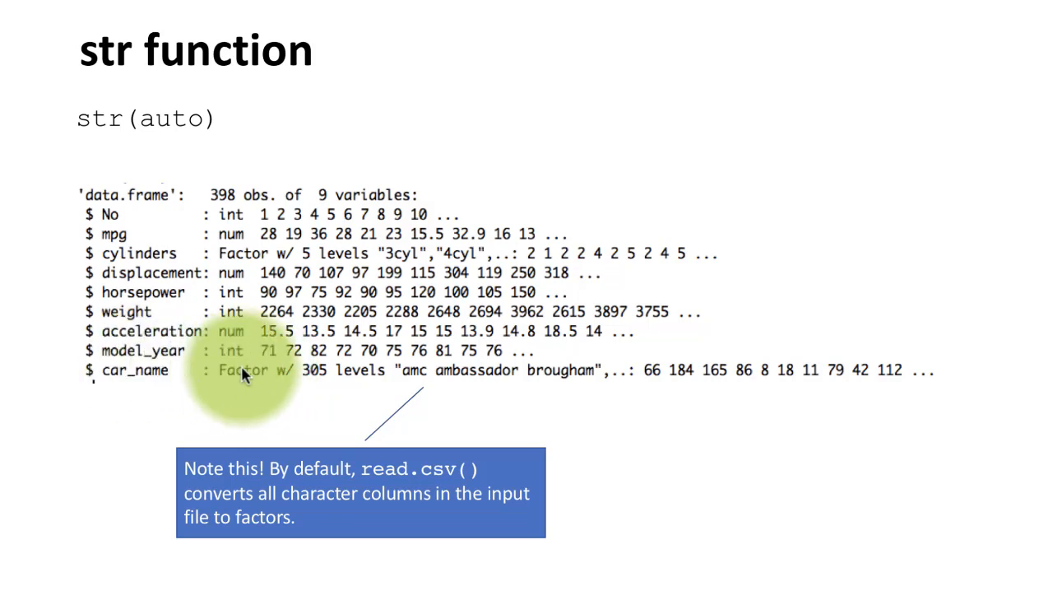
- Advance to the str function slide showing the auto data frame structure and factor-conversion note
{"action": "key", "text": "Right"}
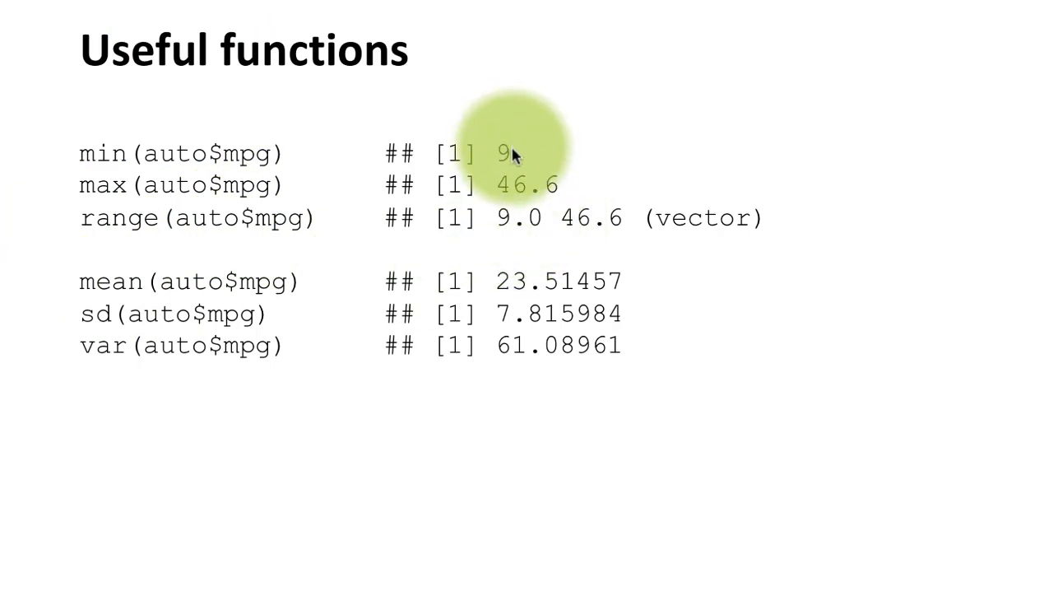
{"action": "mouse_move", "coordinate": [590, 227]}
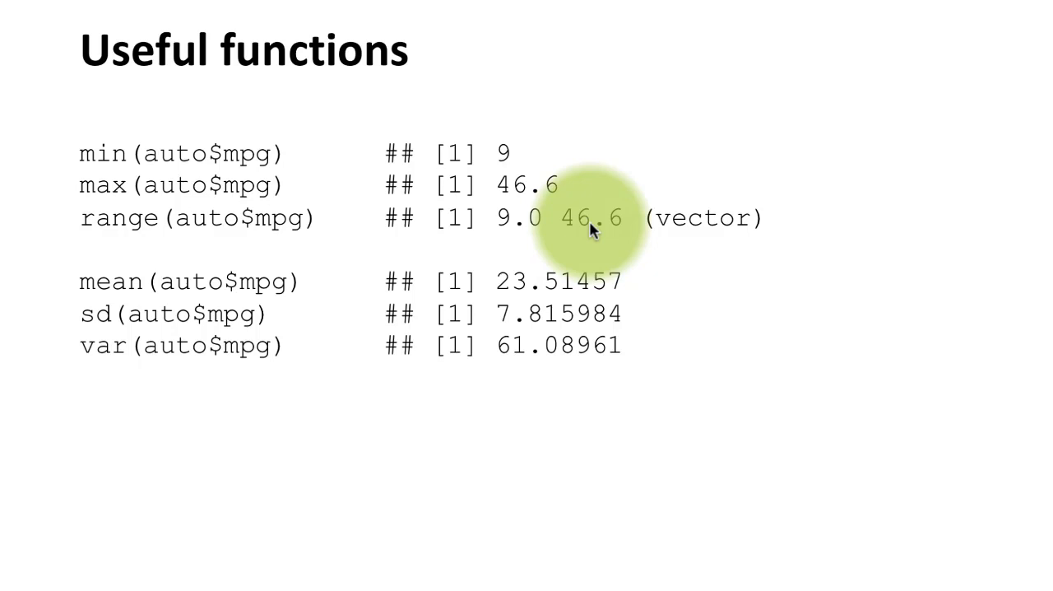